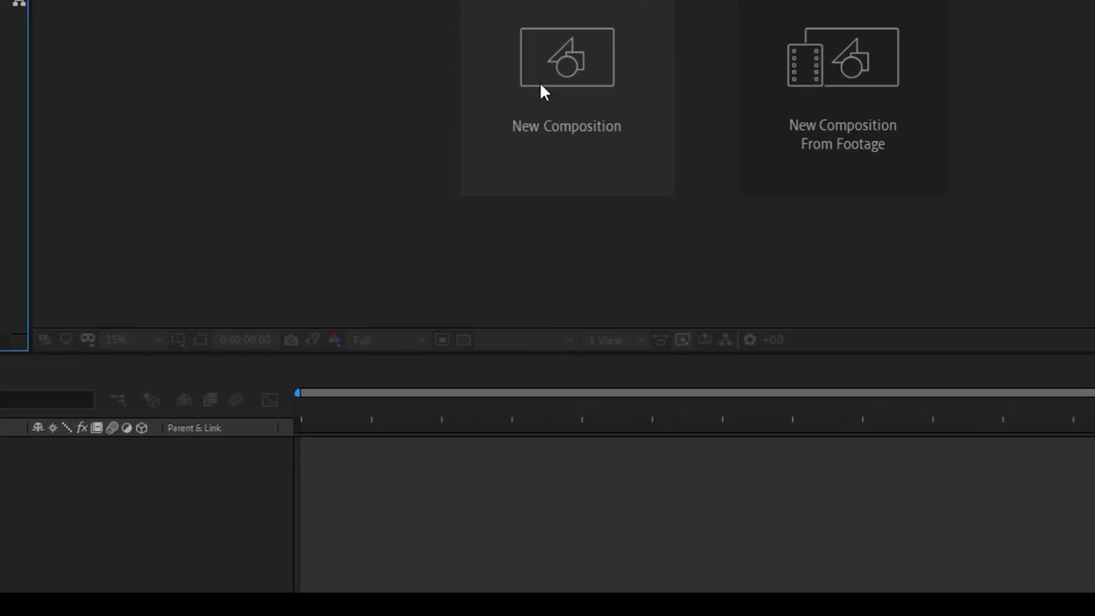
Create a new HDTV 1080 29.97, 5-second composition named 'Dancing Text'
left_click(567, 57)
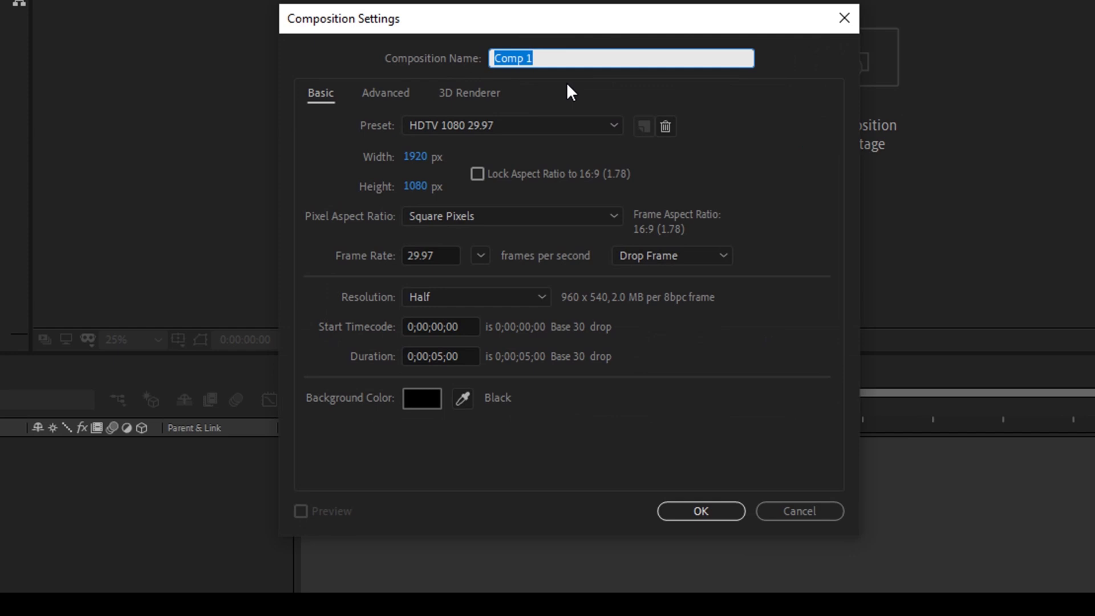
type("Dancing")
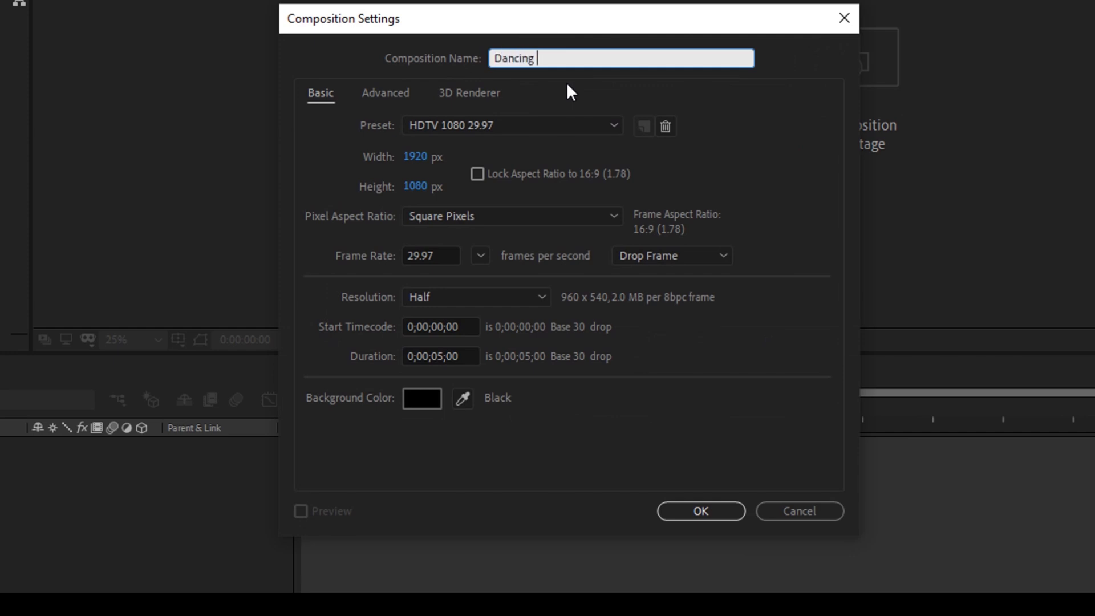
type("Text")
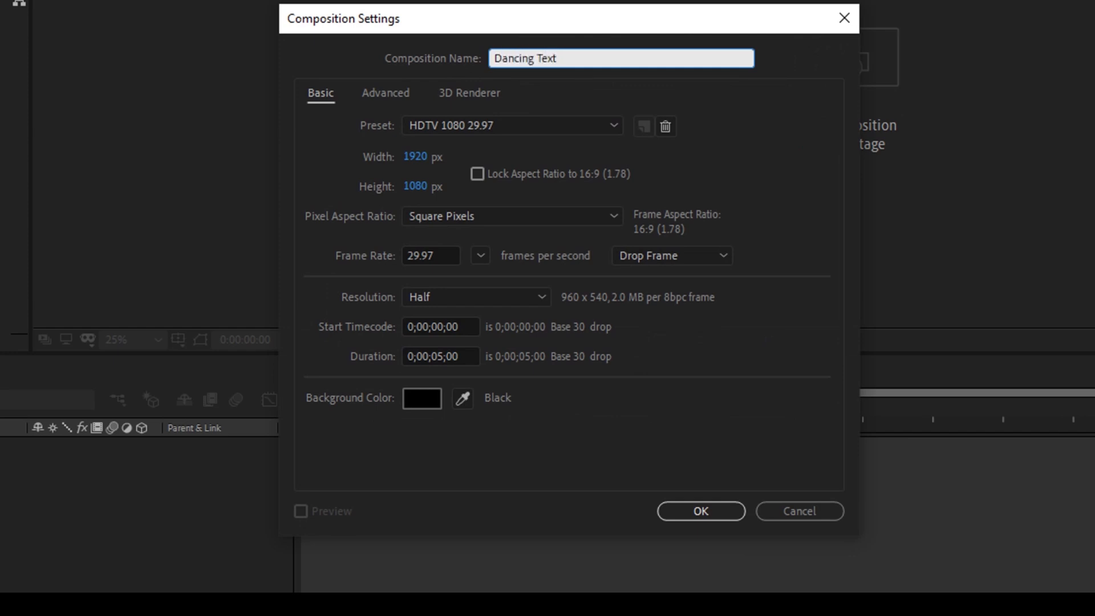
mouse_move(447, 204)
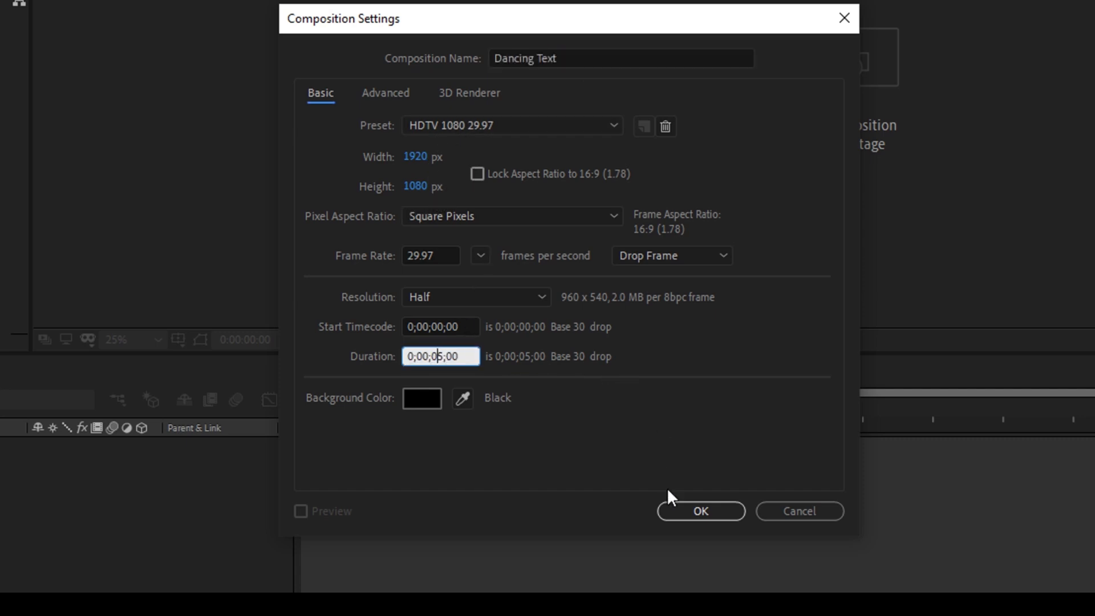
left_click(699, 511)
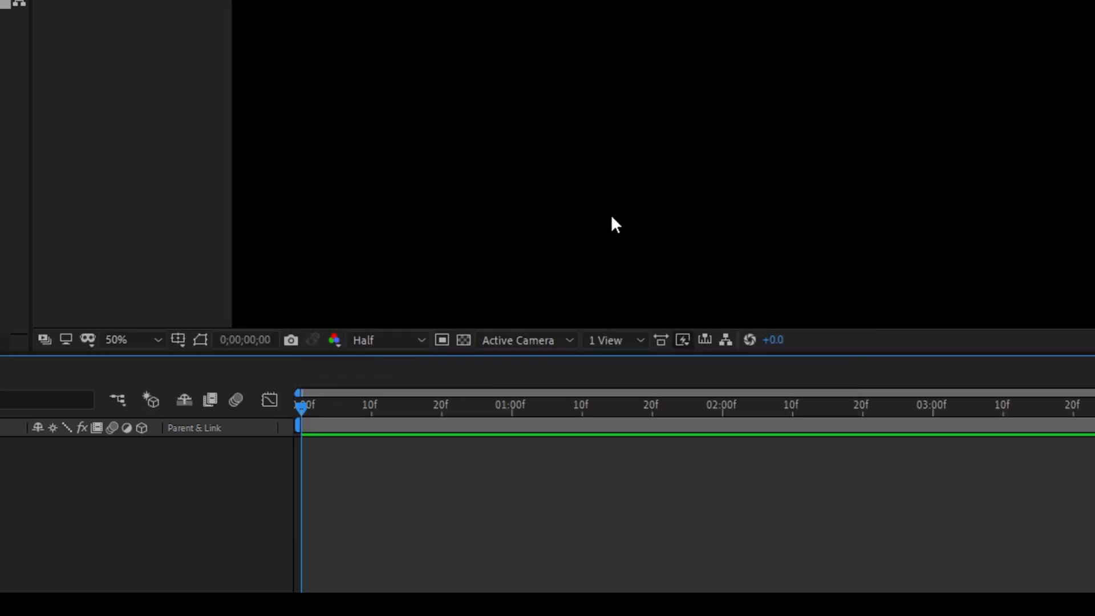
mouse_move(721, 223)
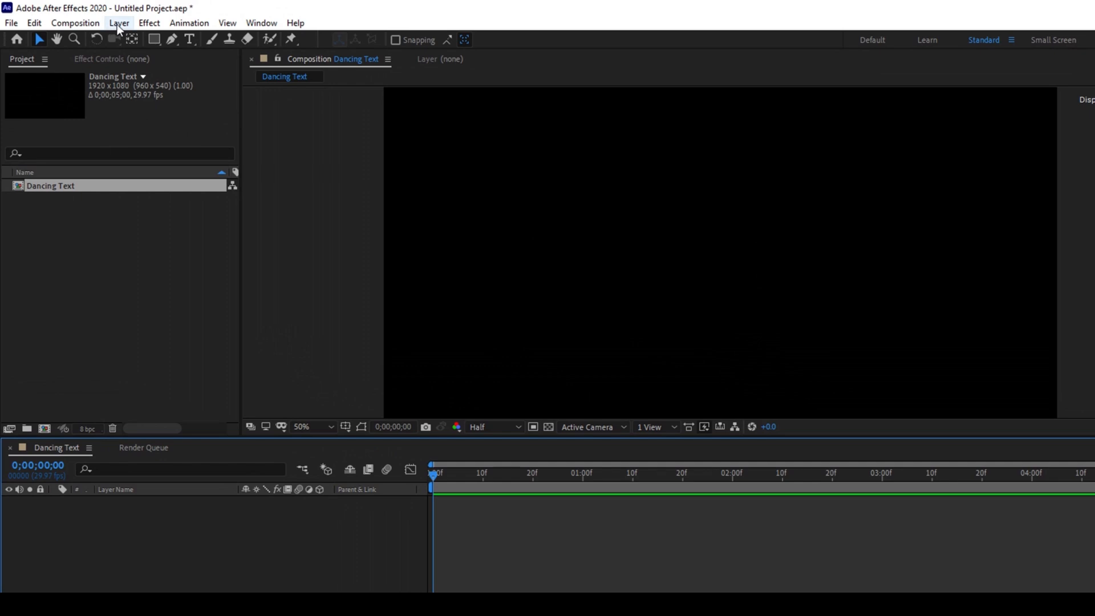
Add a full-frame lavender solid layer named 'Background' via Layer > New > Solid
left_click(119, 23)
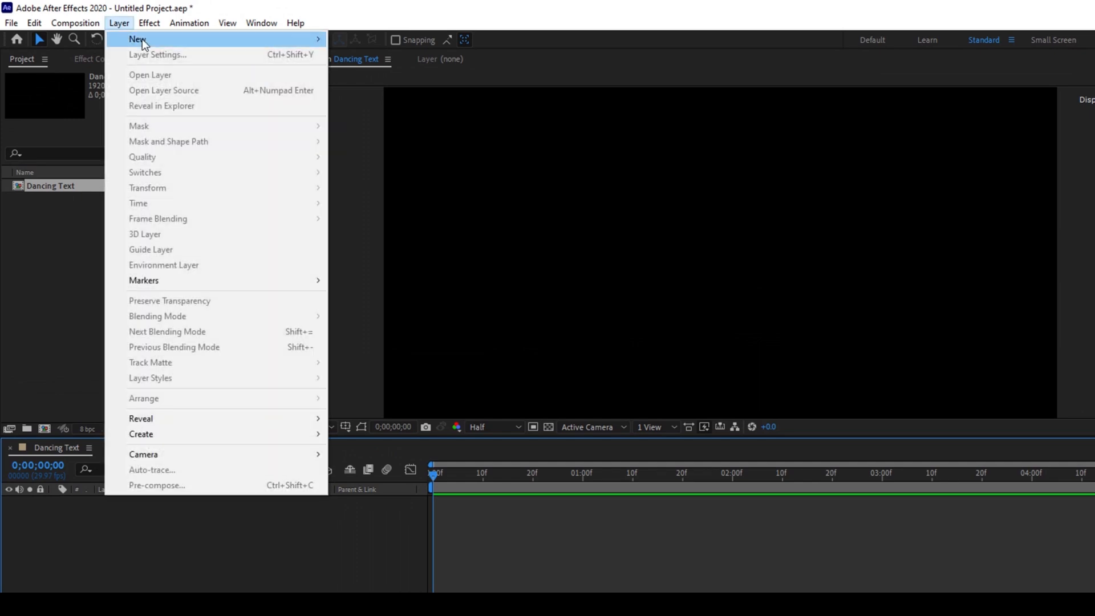
mouse_move(132, 39)
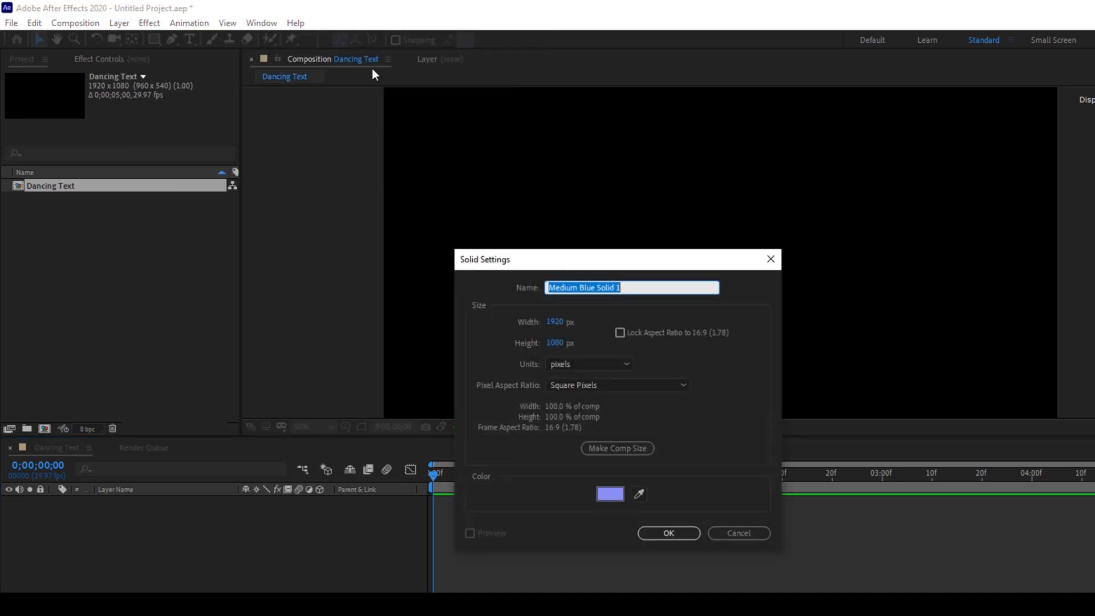
type("Background")
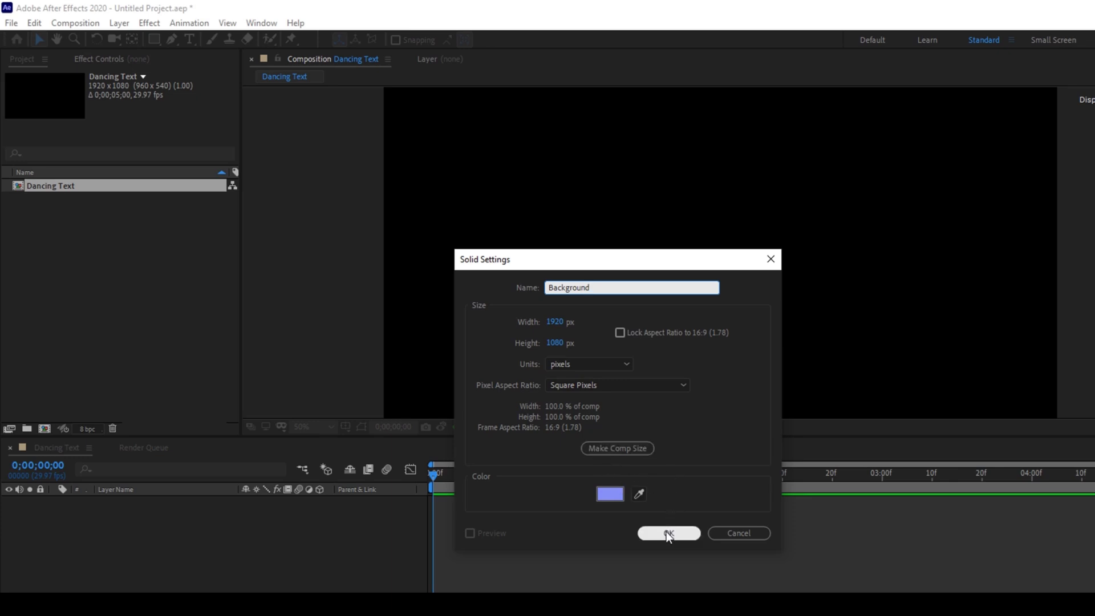
left_click(668, 533)
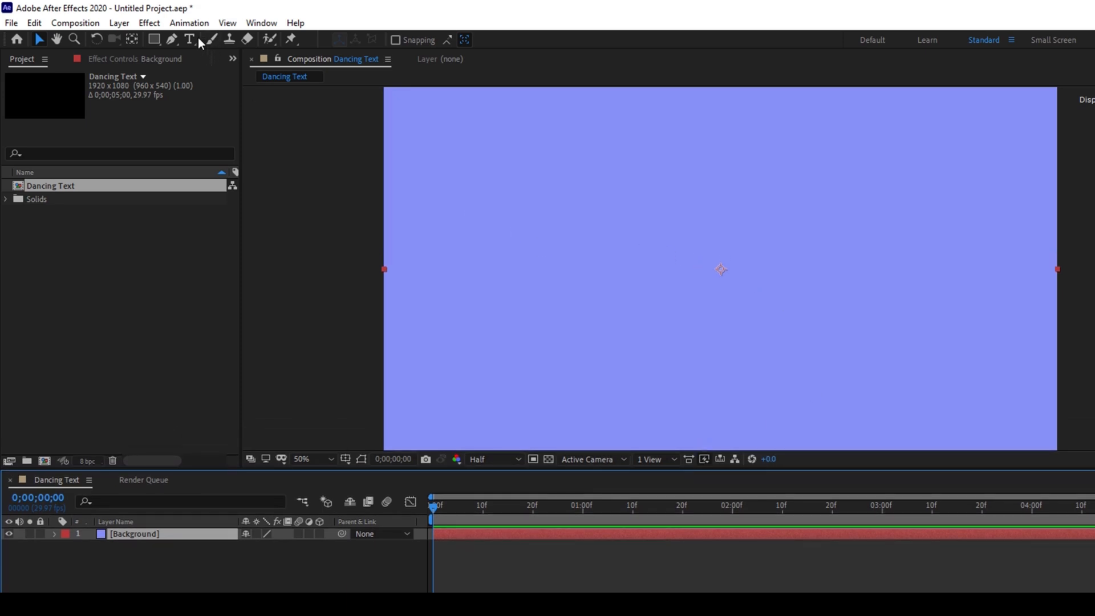
mouse_move(190, 39)
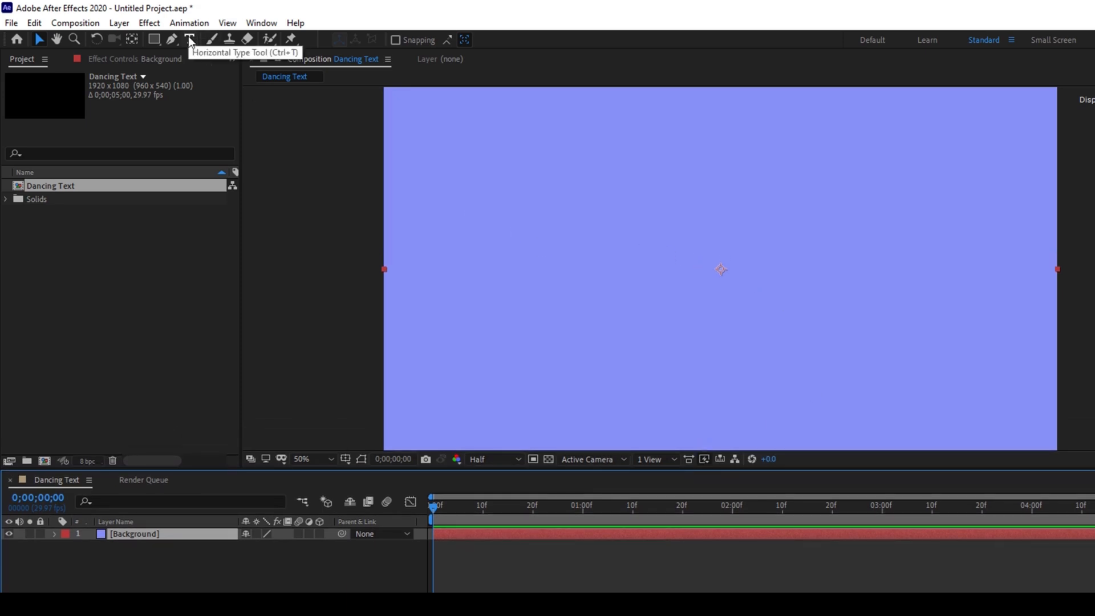
Draw a horizontal paragraph text box in the lower middle reading 'DANCING TEXT'
left_click(189, 39)
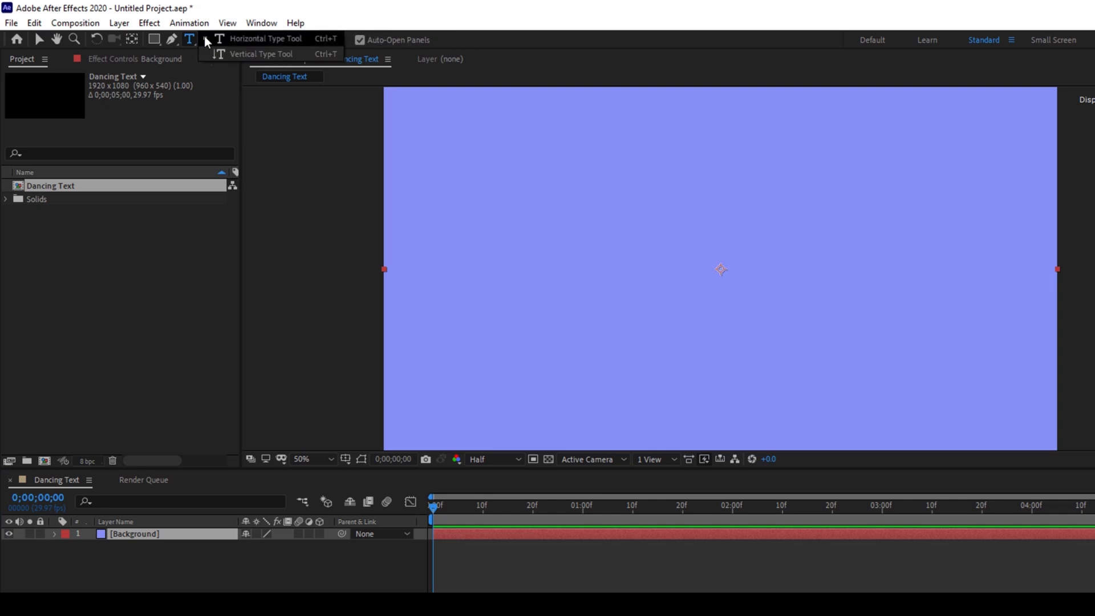
left_click(266, 39)
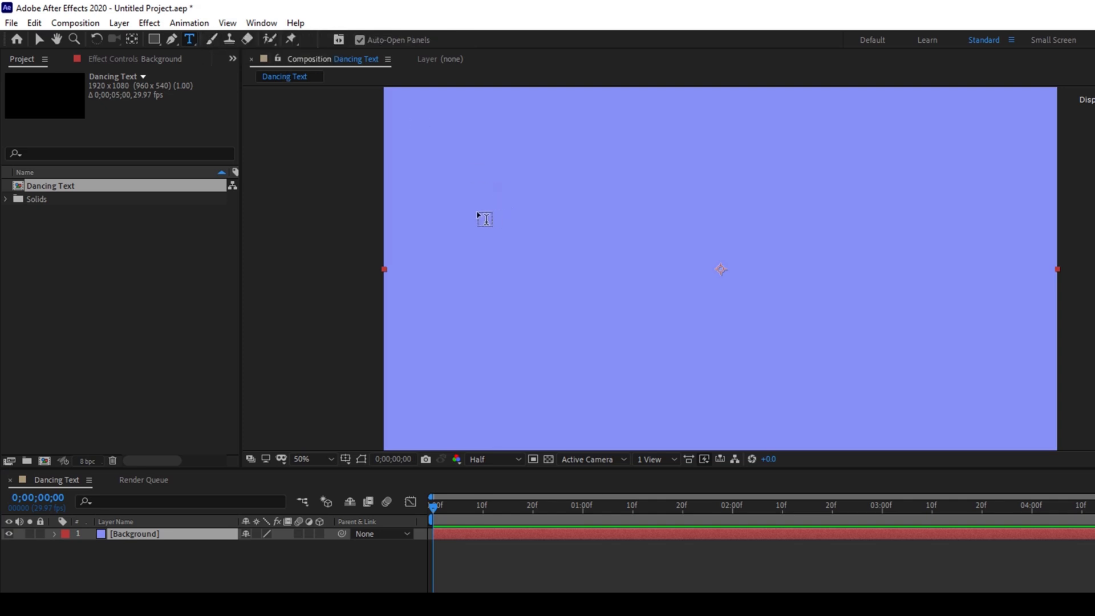
left_click_drag(483, 218, 1003, 427)
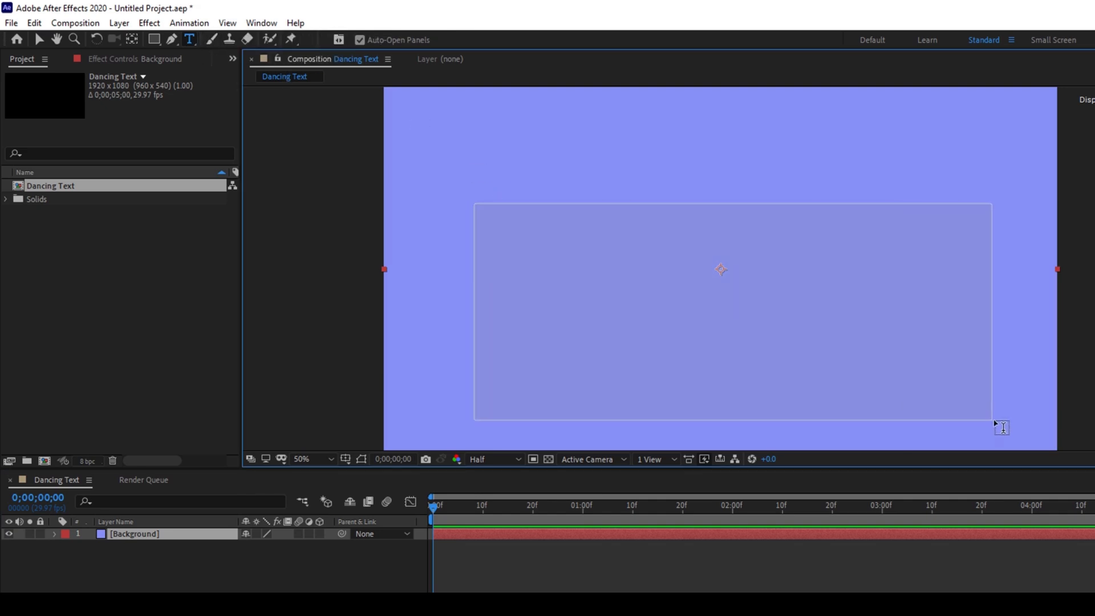
type("DANCING")
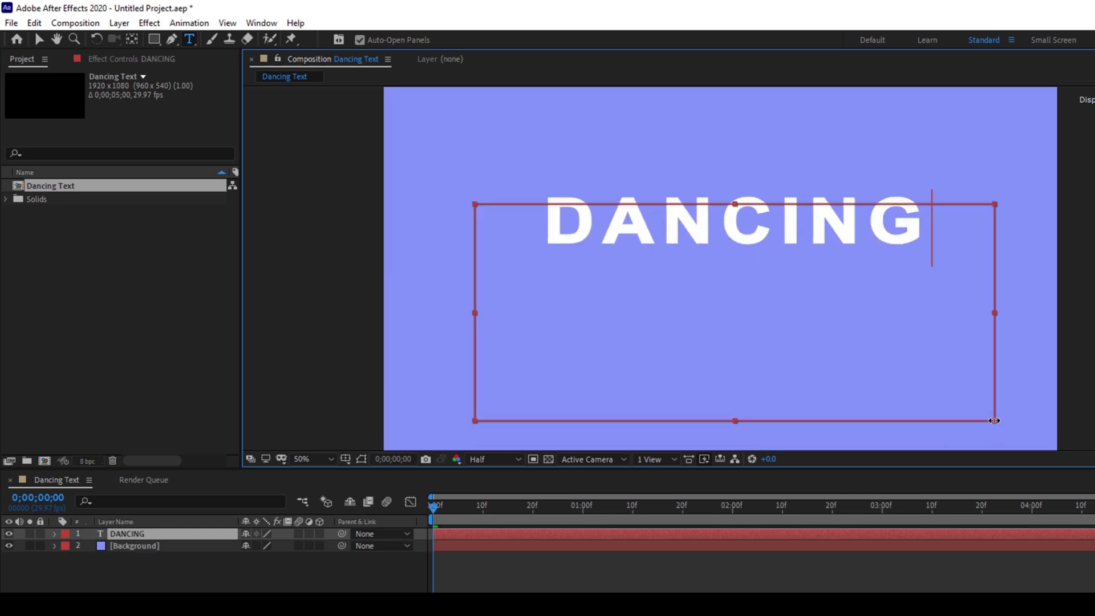
type("TEXT")
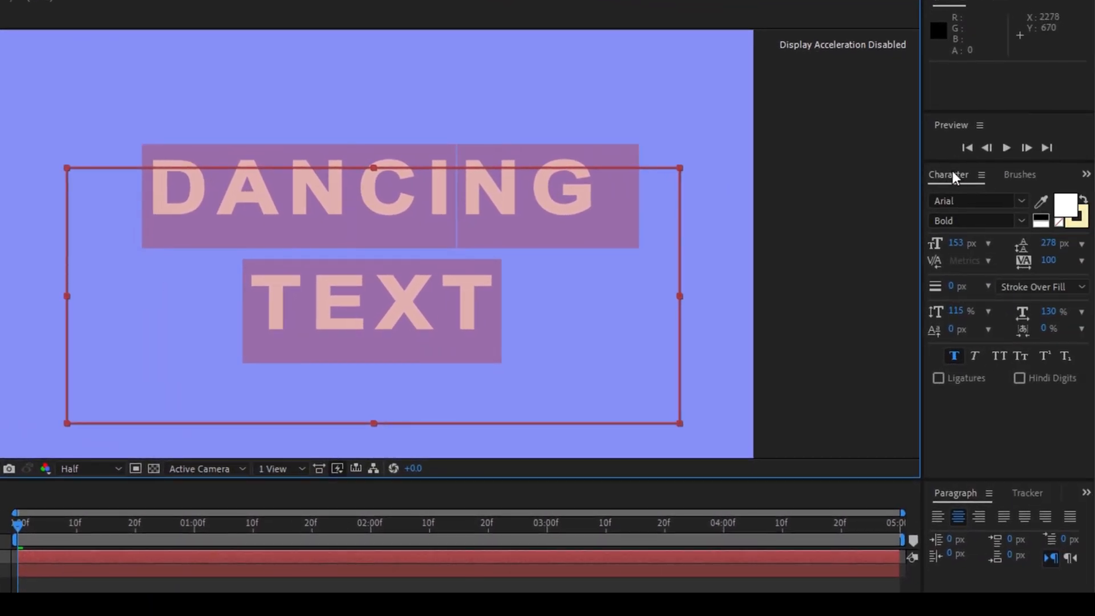
mouse_move(1024, 204)
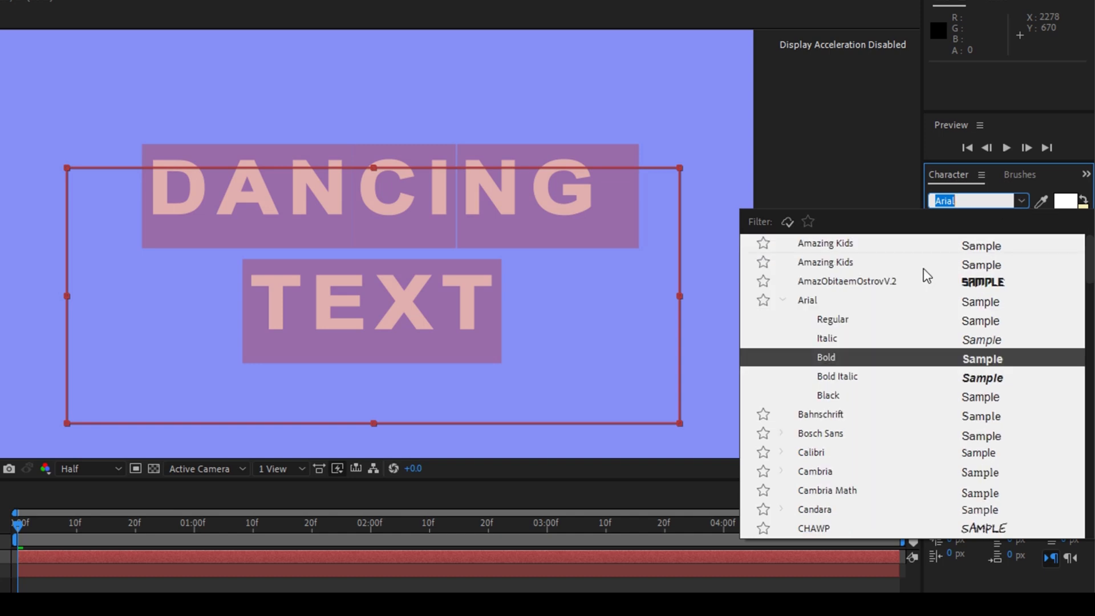
Set the text to the Amazing Kids font with bright green fill 2AFF00
left_click(826, 243)
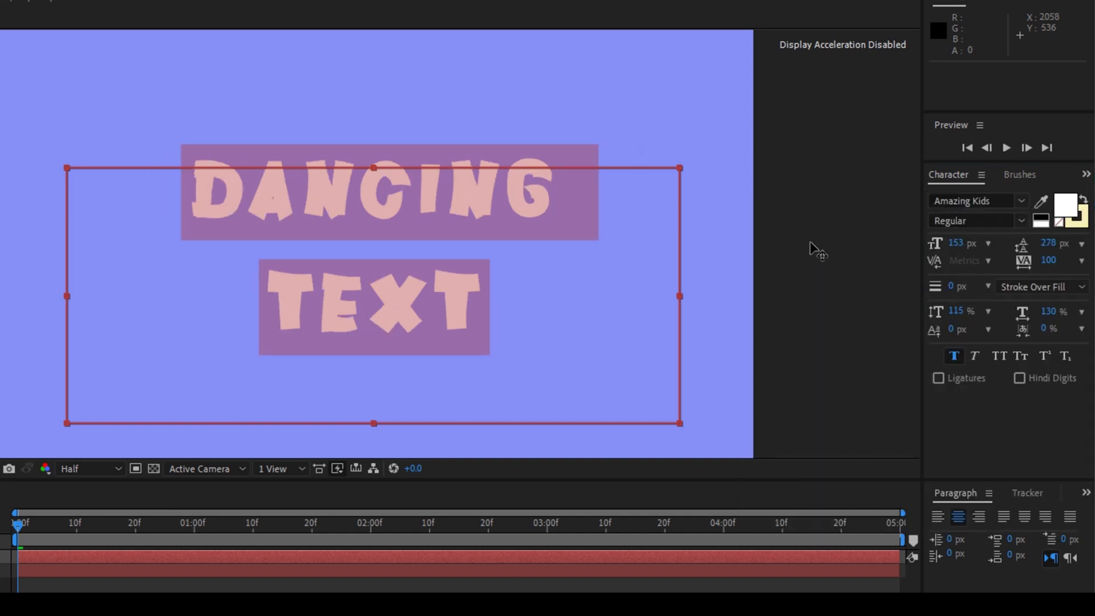
mouse_move(926, 251)
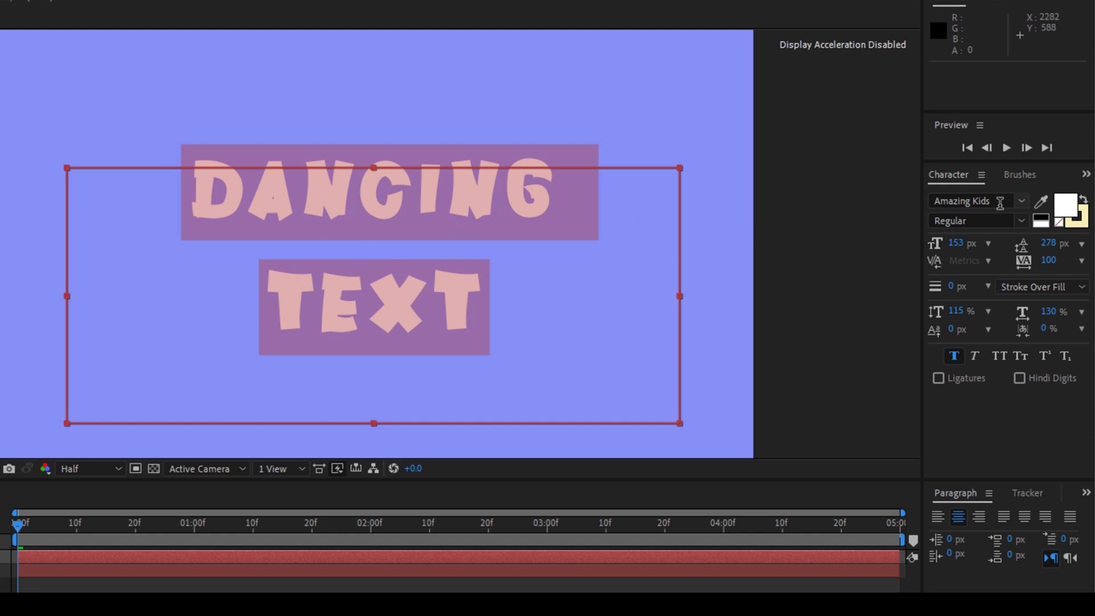
mouse_move(1067, 210)
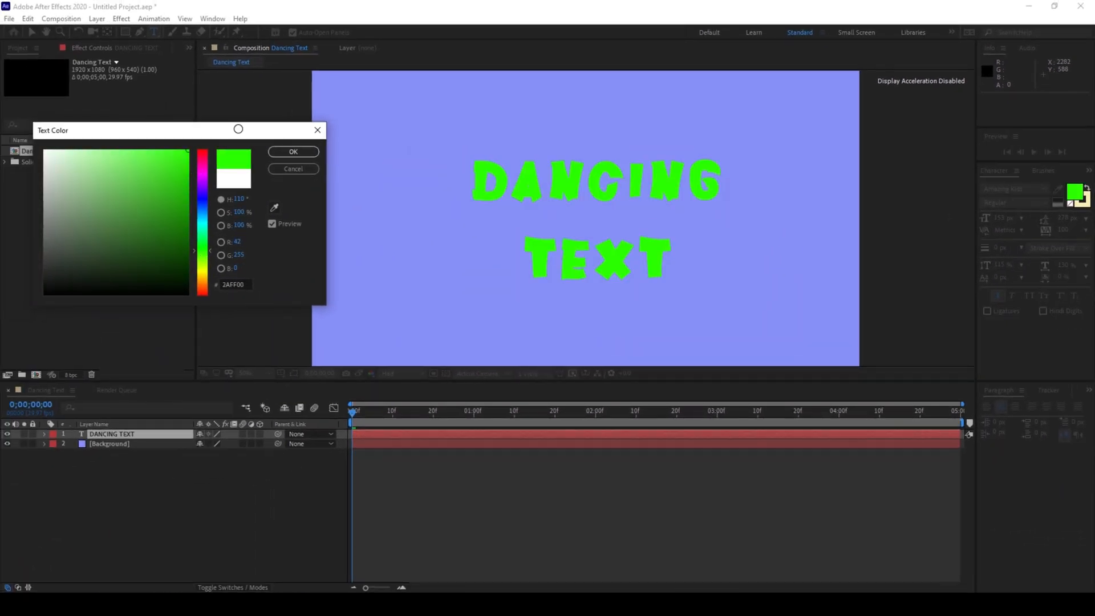
left_click(293, 152)
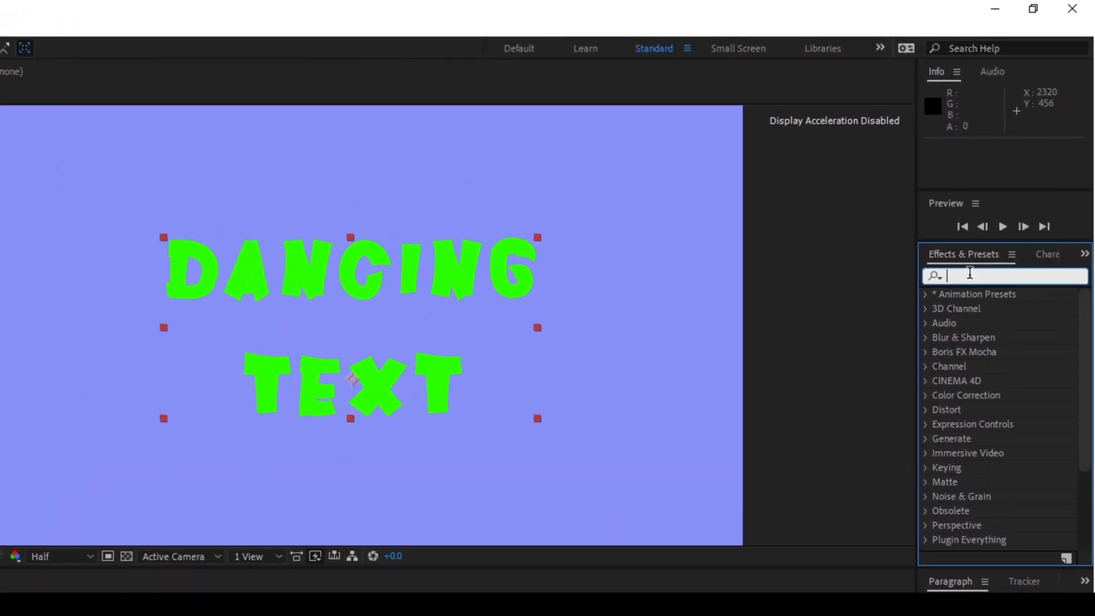
Apply a Drop Shadow effect to the text layer with Distance around 14 and adjusted softness
type("Drop")
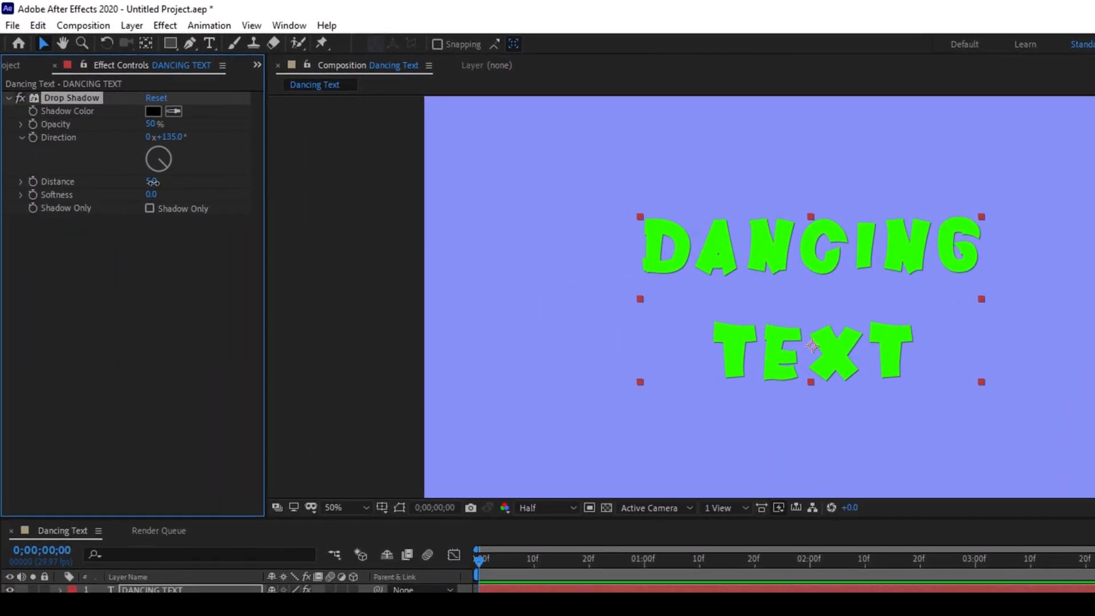
left_click_drag(152, 182, 162, 182)
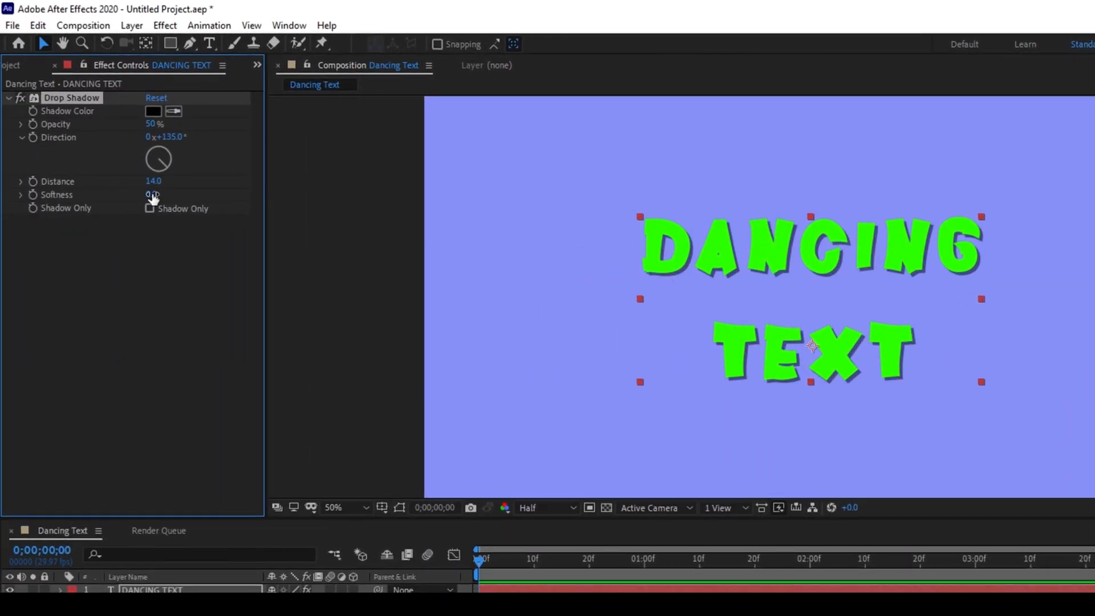
left_click_drag(152, 194, 168, 194)
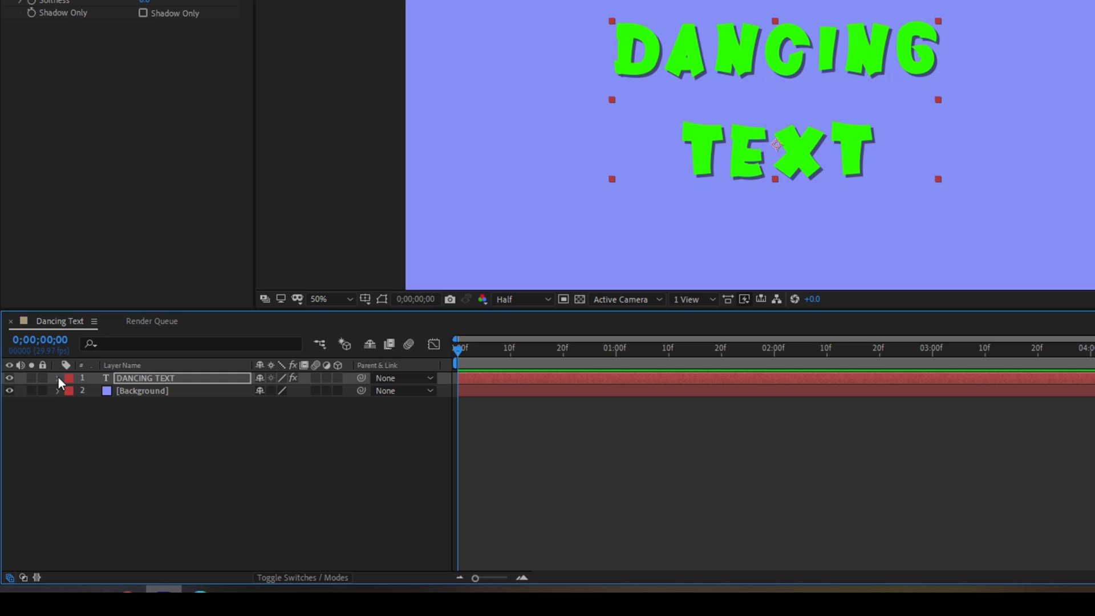
Add Animator 1 to the text layer with Position and Rotation properties
left_click(59, 378)
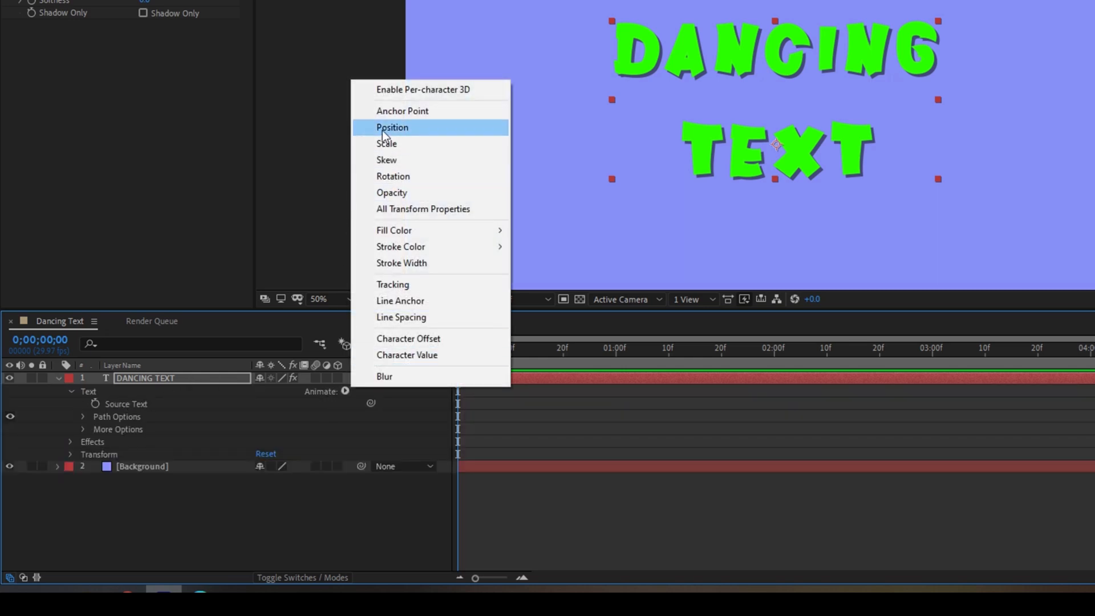
left_click(392, 127)
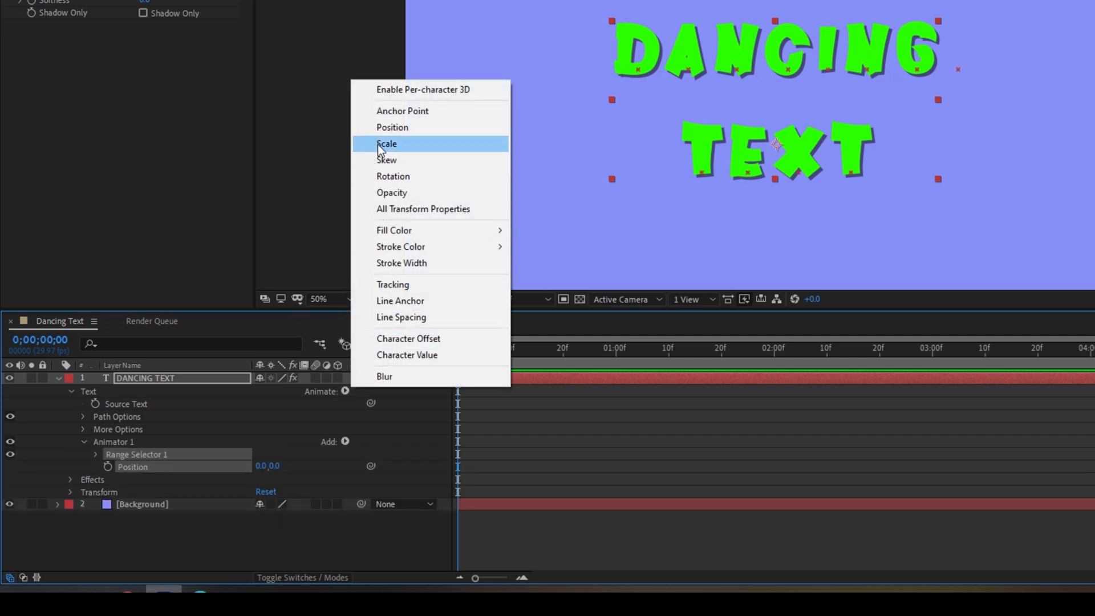
left_click(392, 176)
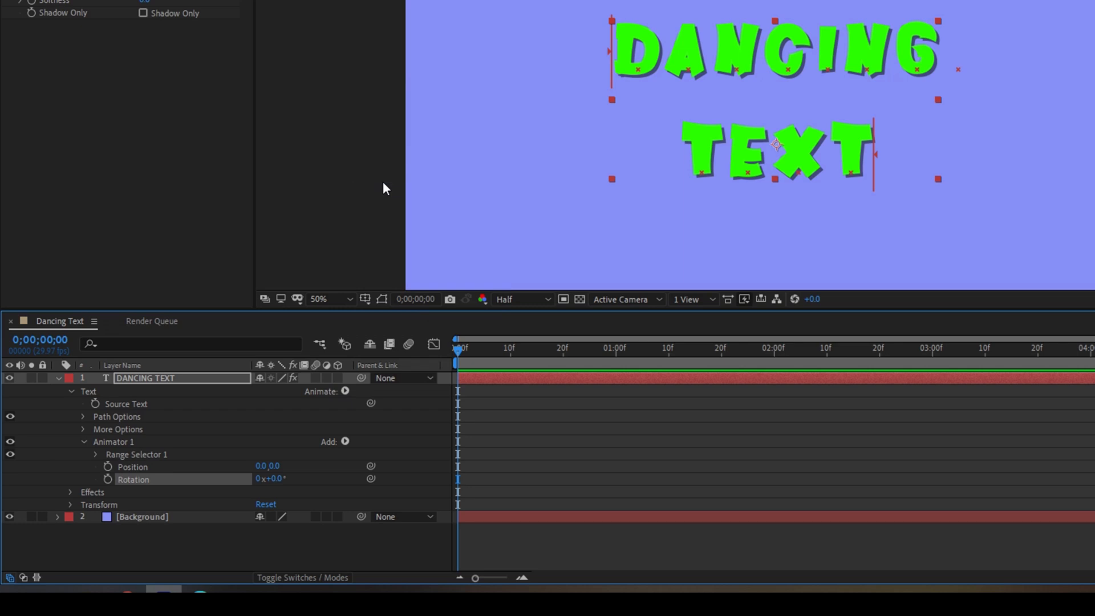
left_click(113, 441)
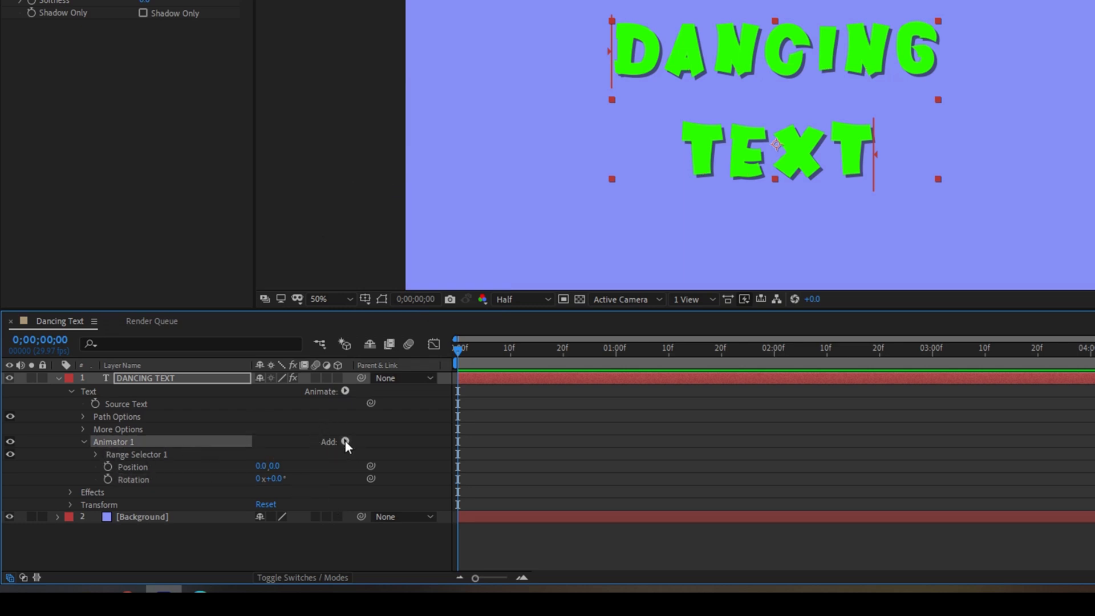
left_click(344, 441)
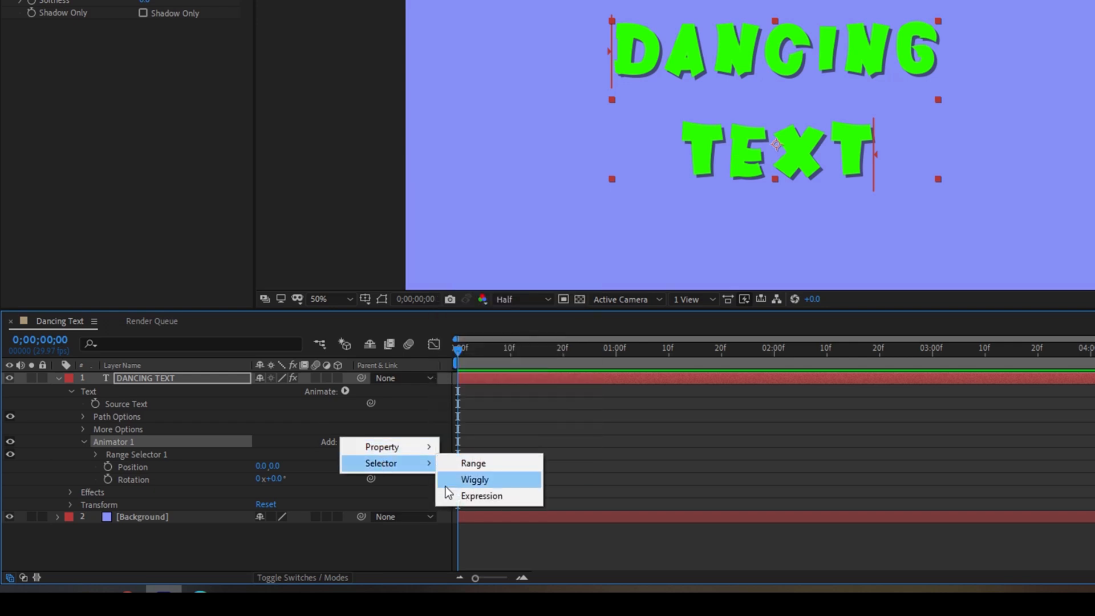
Add a Wiggly Selector to Animator 1 with Position 0,25 and Rotation 15°
left_click(475, 480)
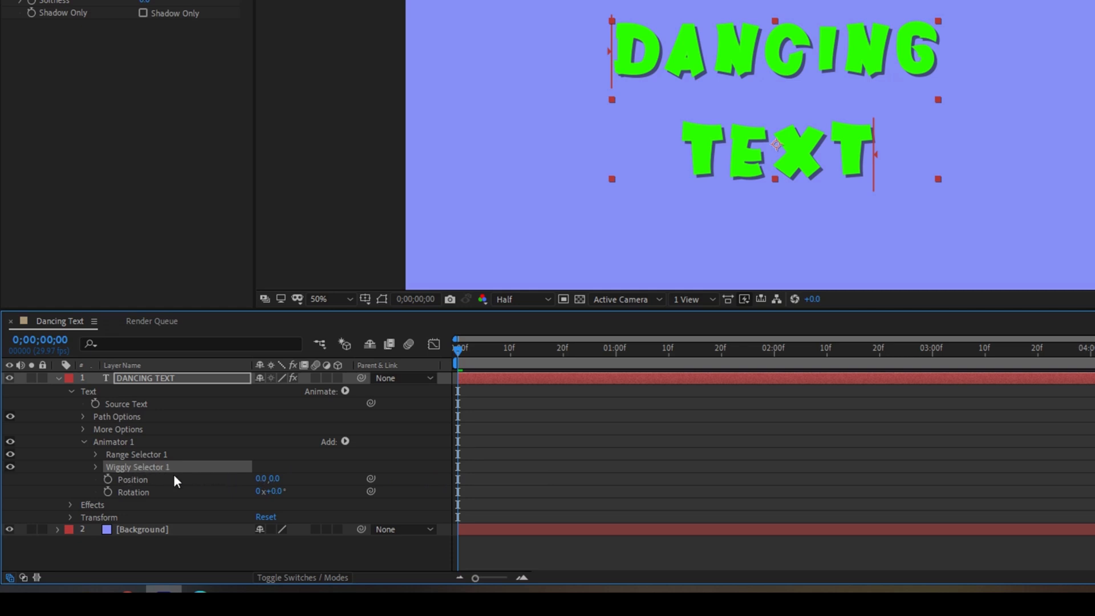
left_click(279, 478)
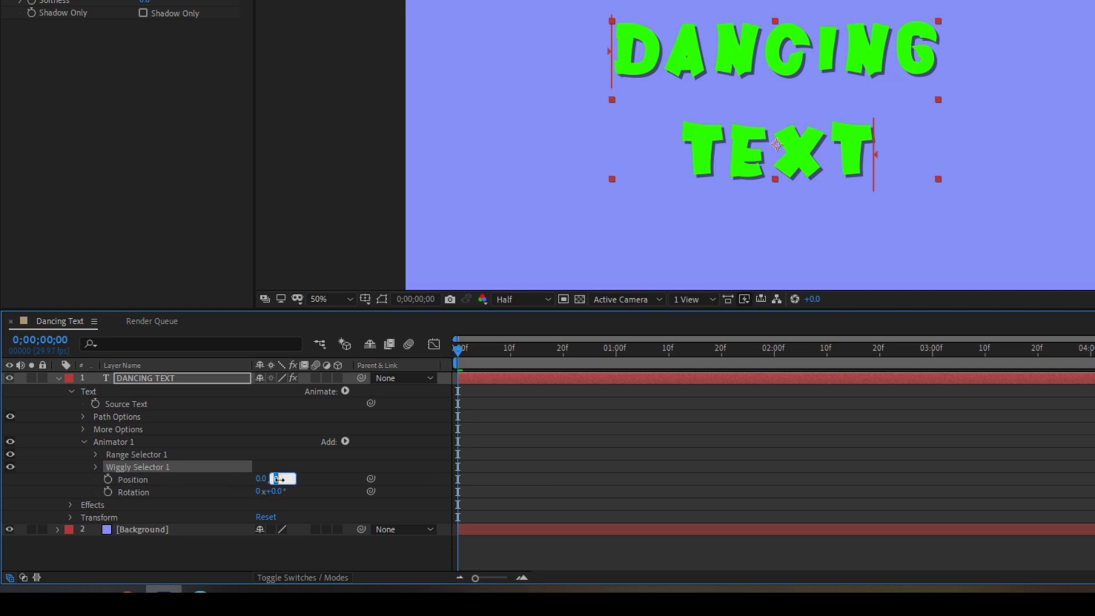
left_click(278, 478)
type("25")
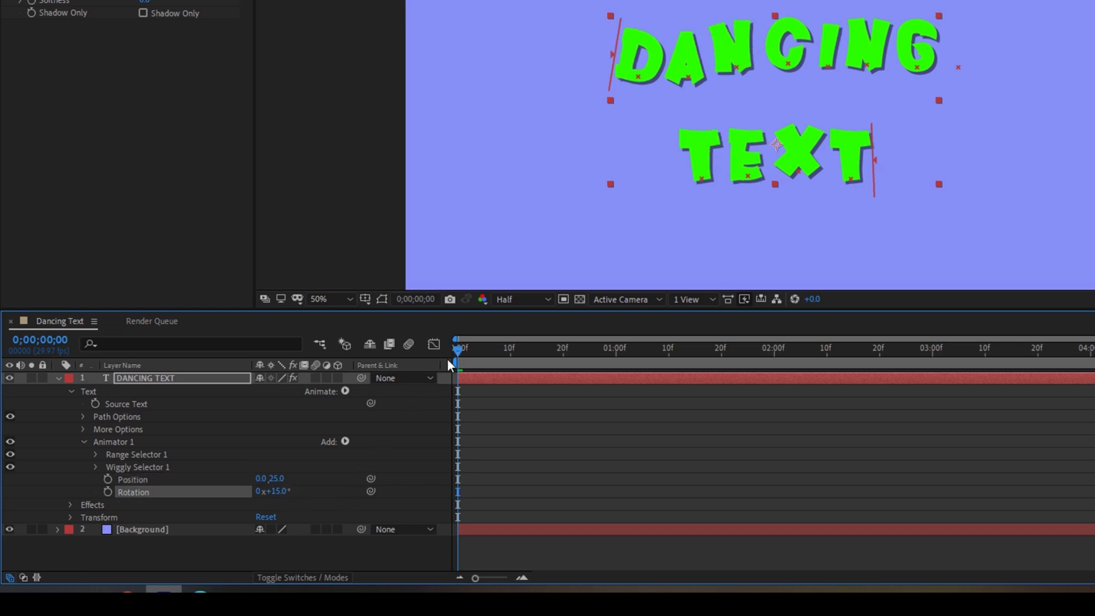
mouse_move(456, 364)
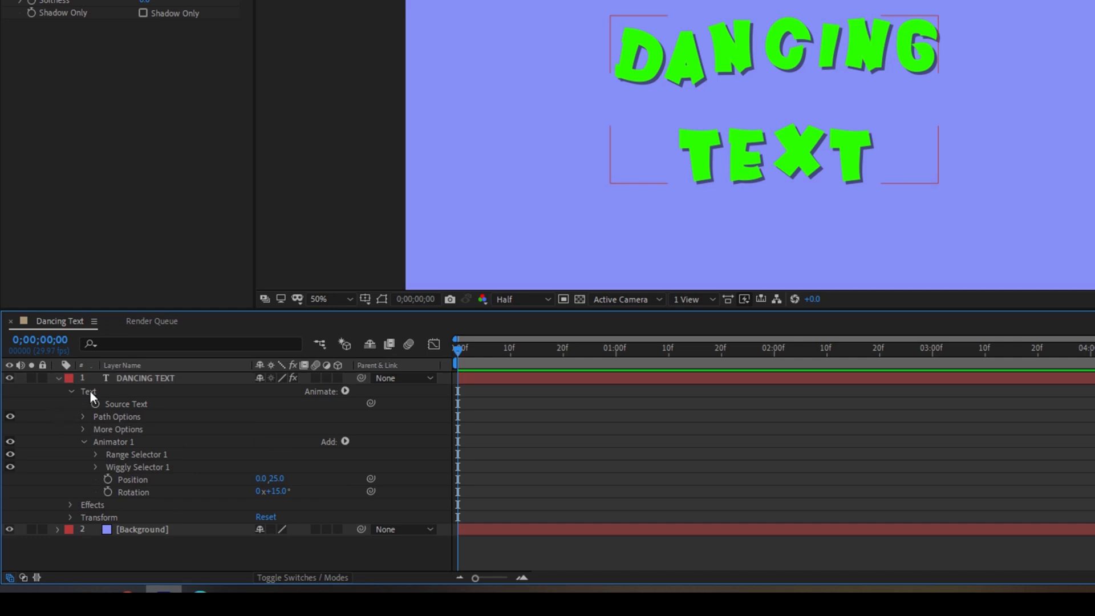
Add Animator 2 with Scale set to 0%, expanding its Range Selector 1
left_click(345, 391)
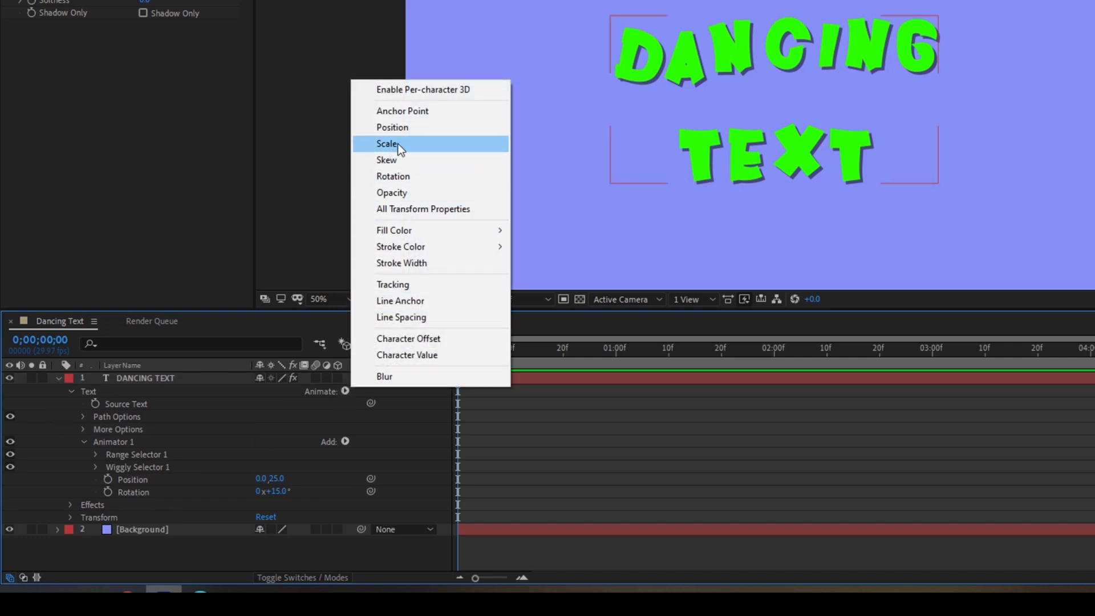
left_click(386, 144)
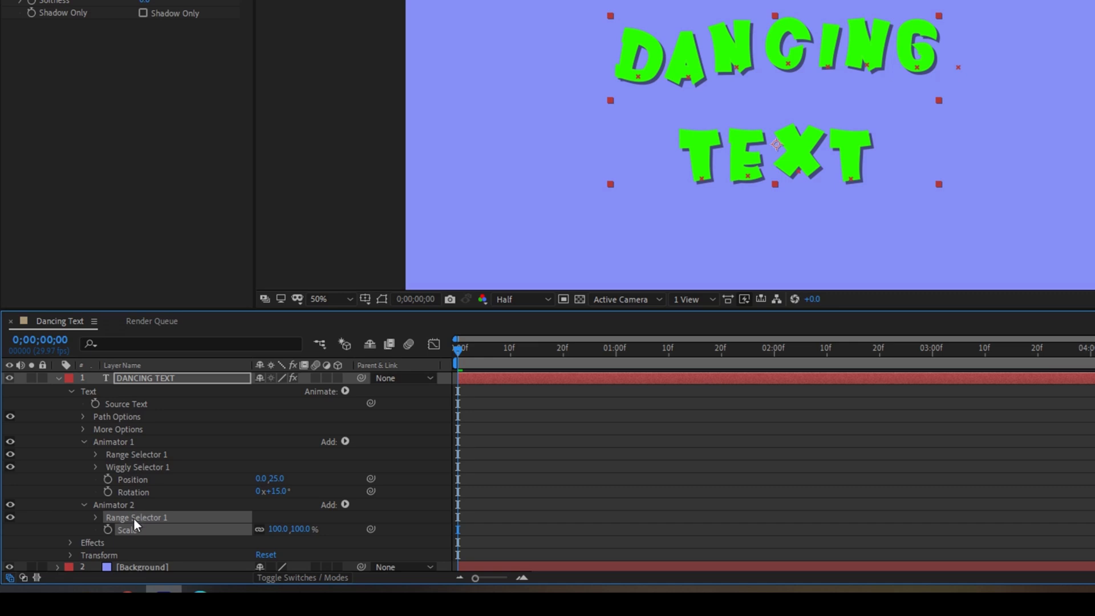
left_click(96, 517)
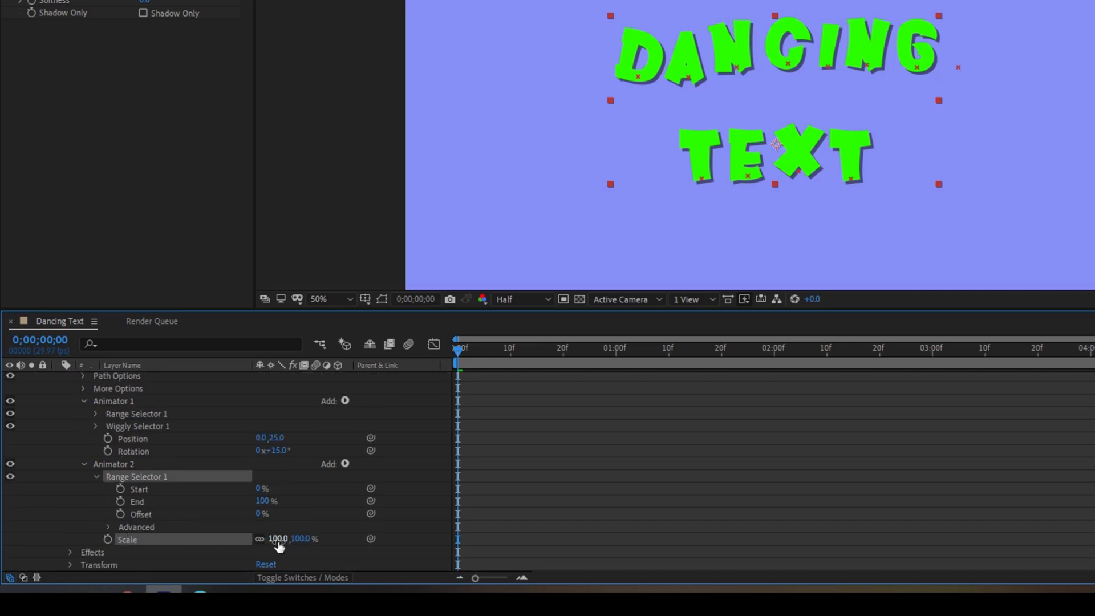
double_click(279, 539)
type("0")
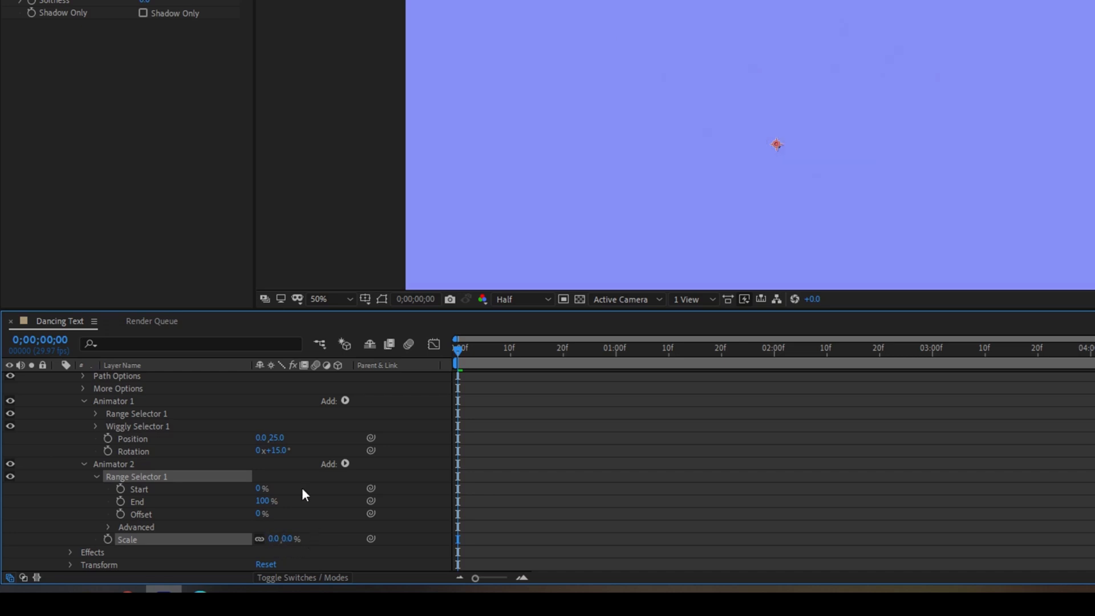
mouse_move(107, 539)
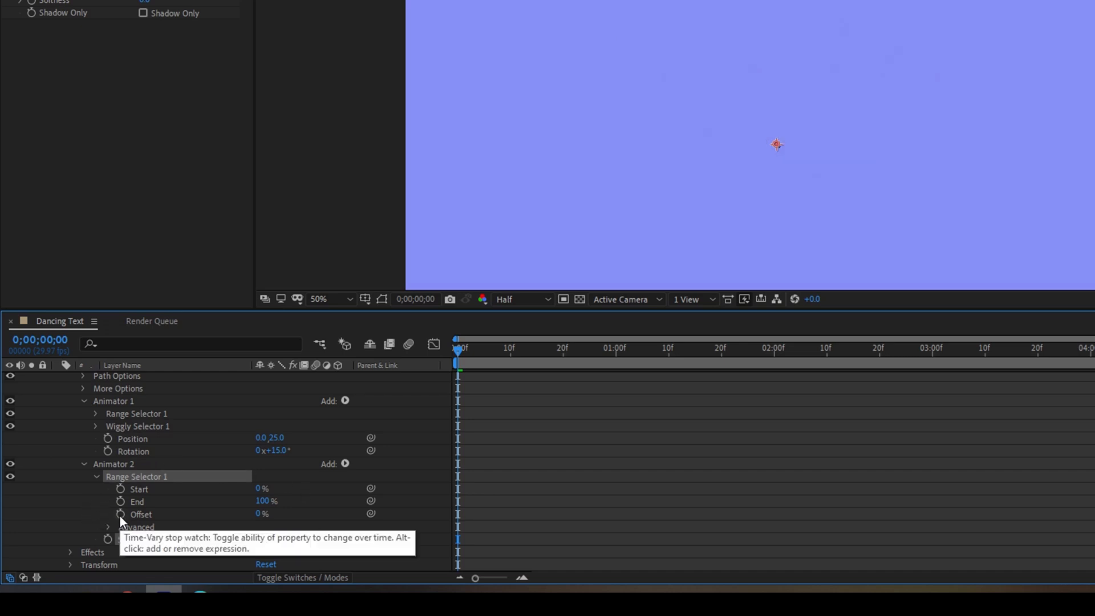
Keyframe Range Selector Offset from 0% at 0s to 100% at 1:00
left_click(109, 514)
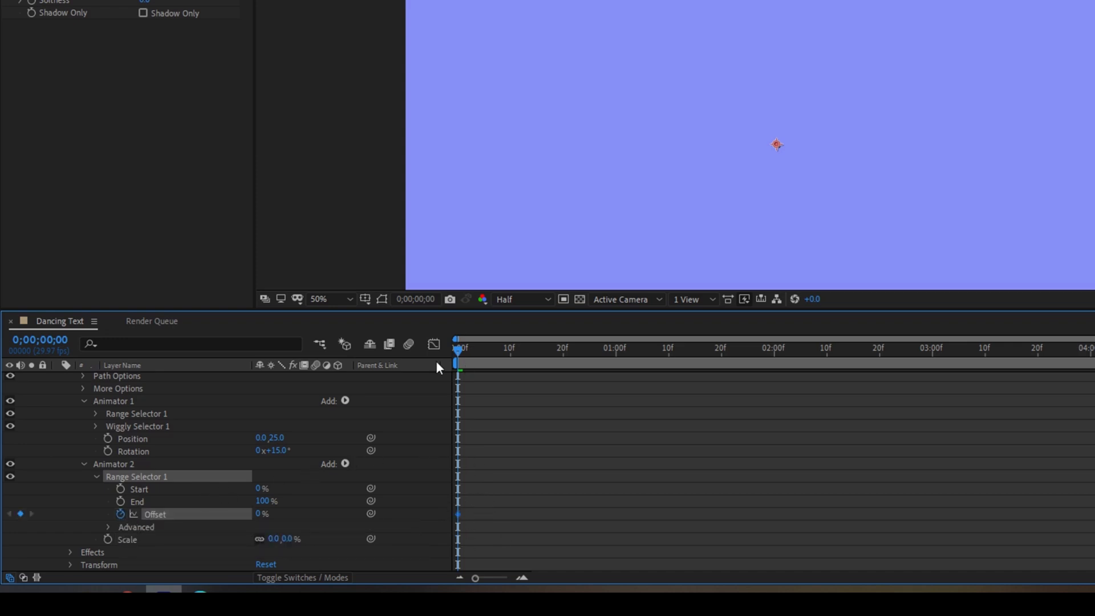
left_click(616, 348)
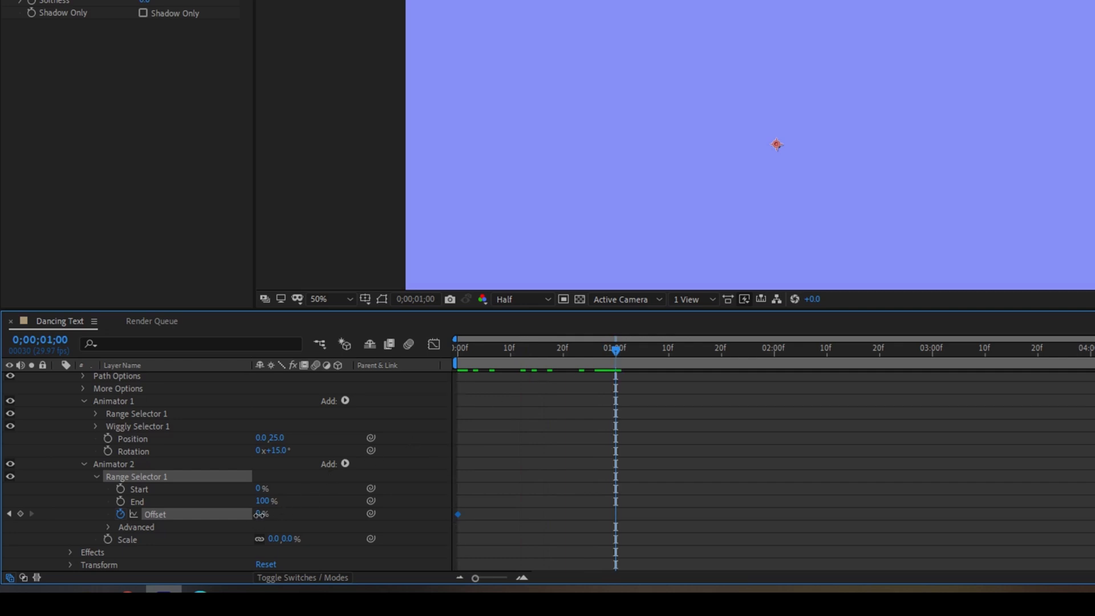
type("100")
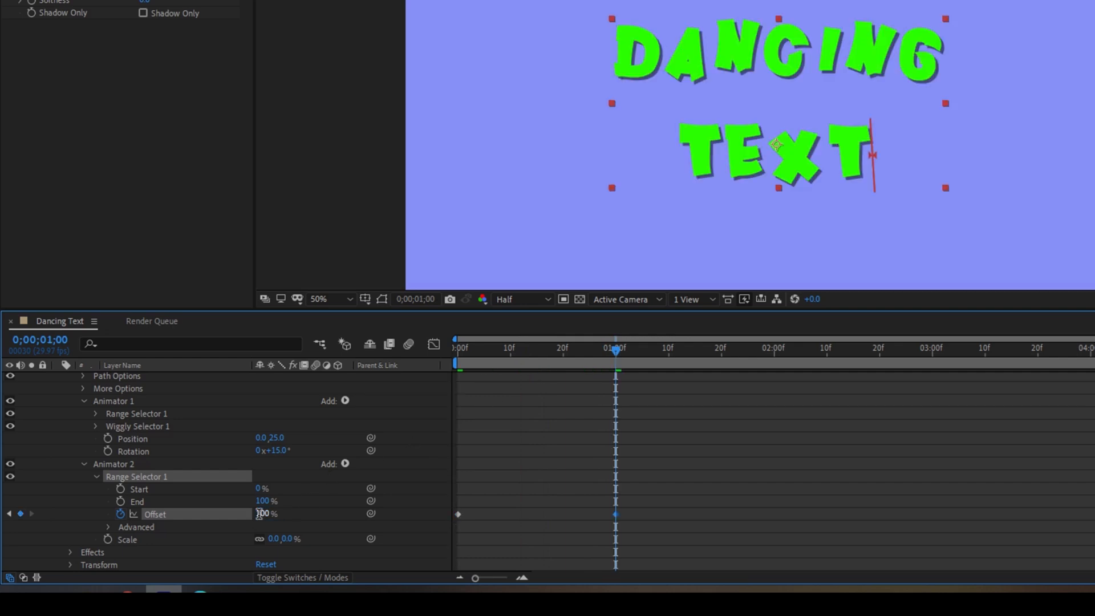